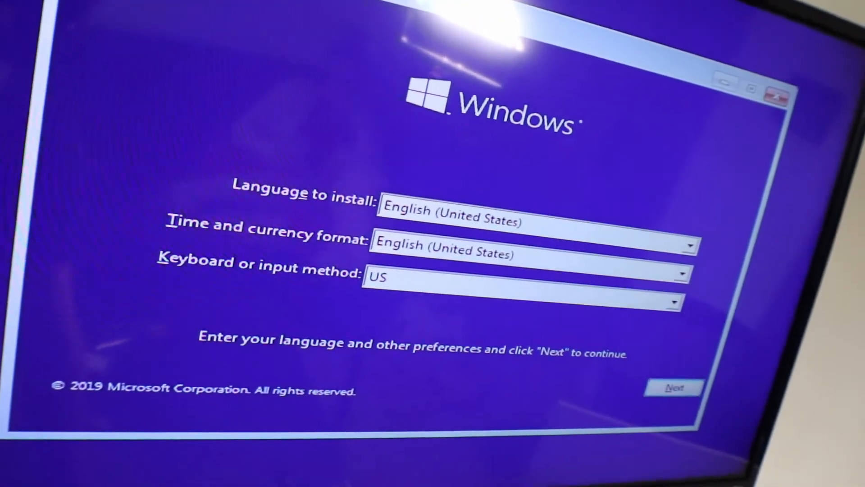
- Keep English (United States) and US keyboard settings, then start the Windows installation
click(673, 386)
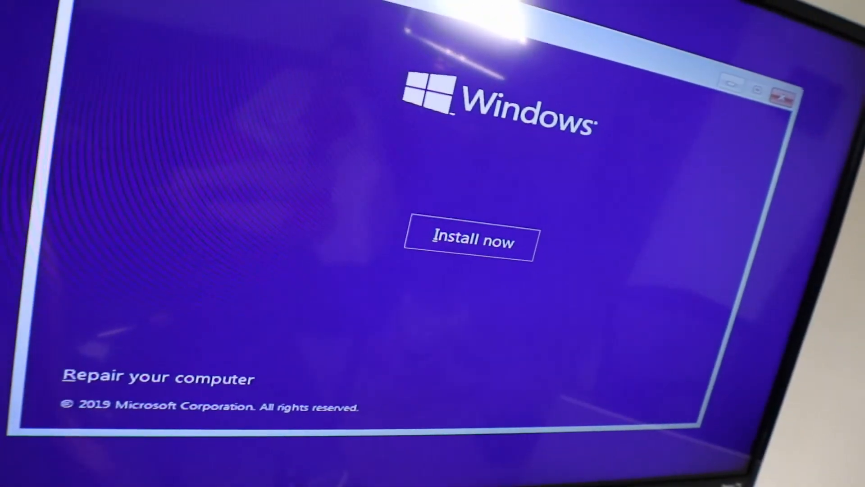
click(470, 241)
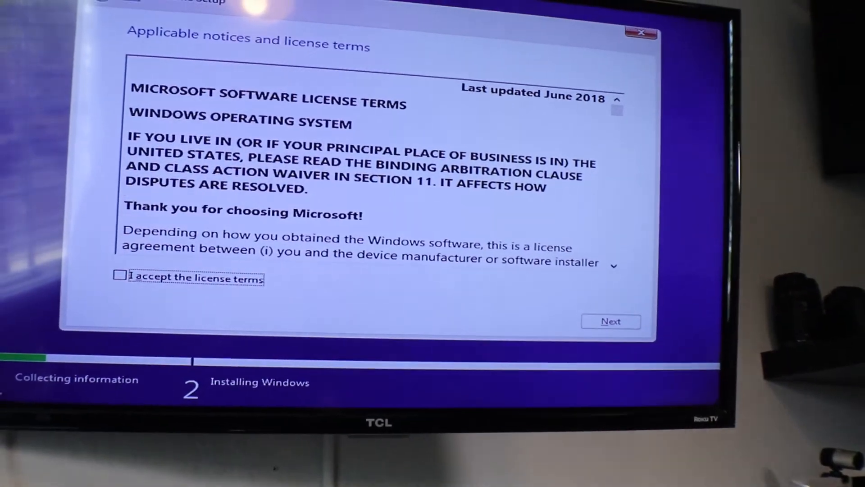
- Accept the license terms and run a Custom Windows-only install onto Drive 0's unallocated space
click(118, 275)
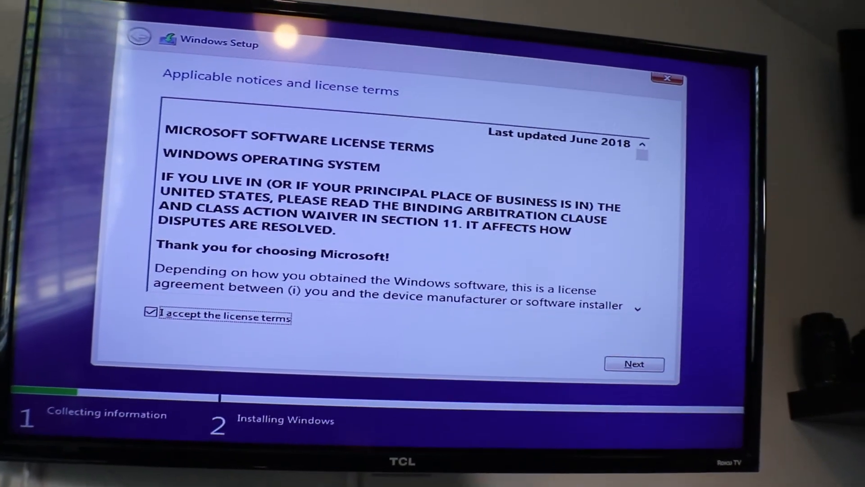
click(634, 363)
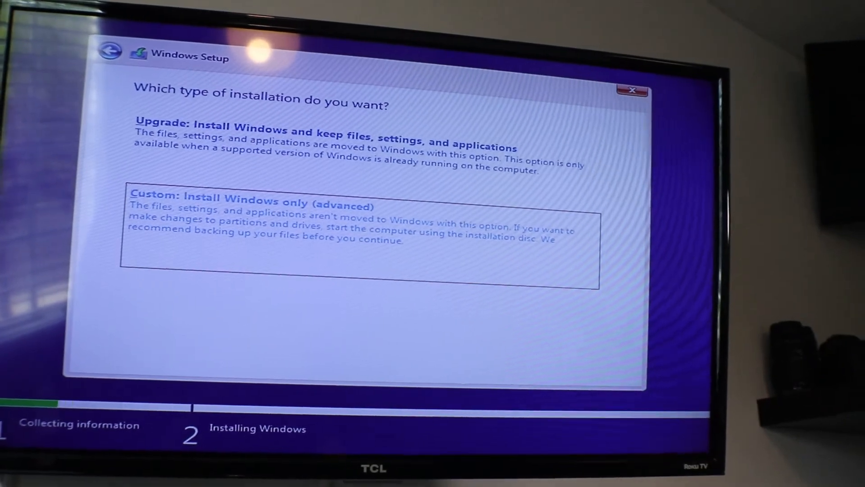
click(248, 202)
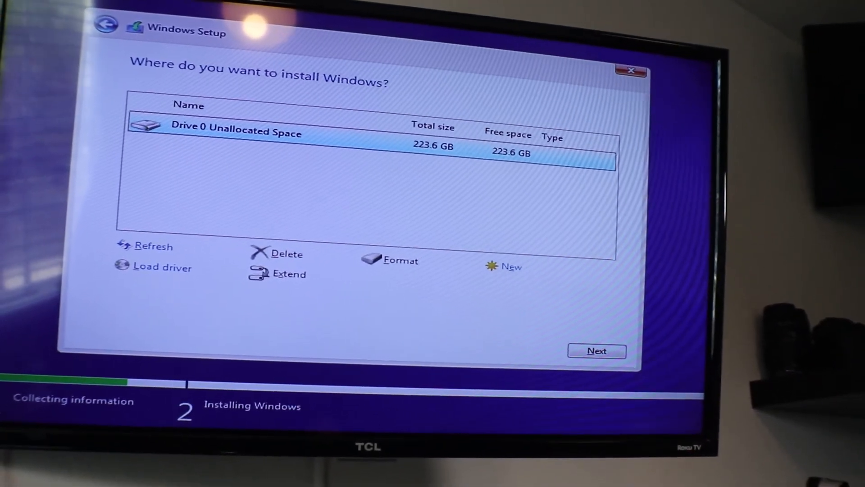
click(596, 350)
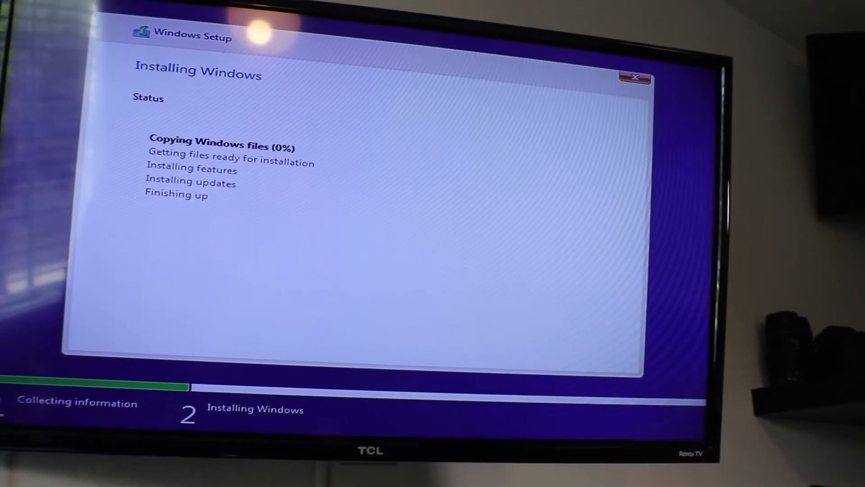